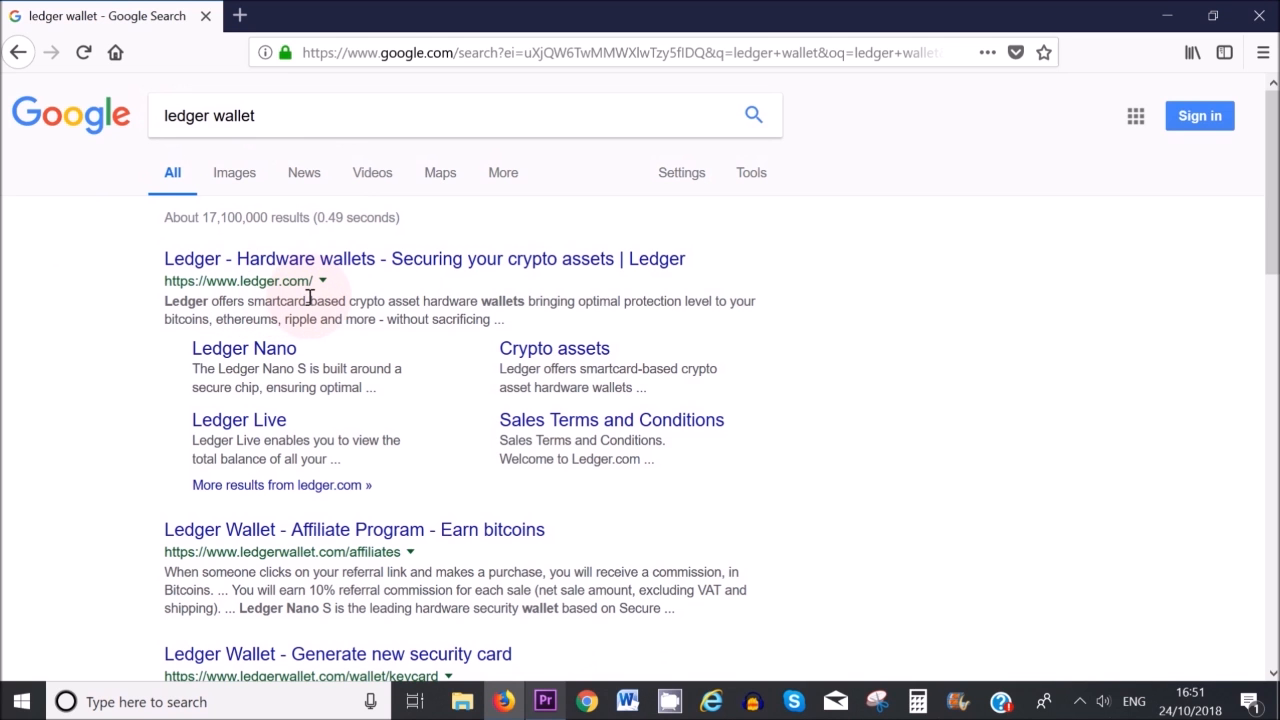
# - Reach the Ledger Live download page from the official Ledger site and start the installer download
pyautogui.click(424, 258)
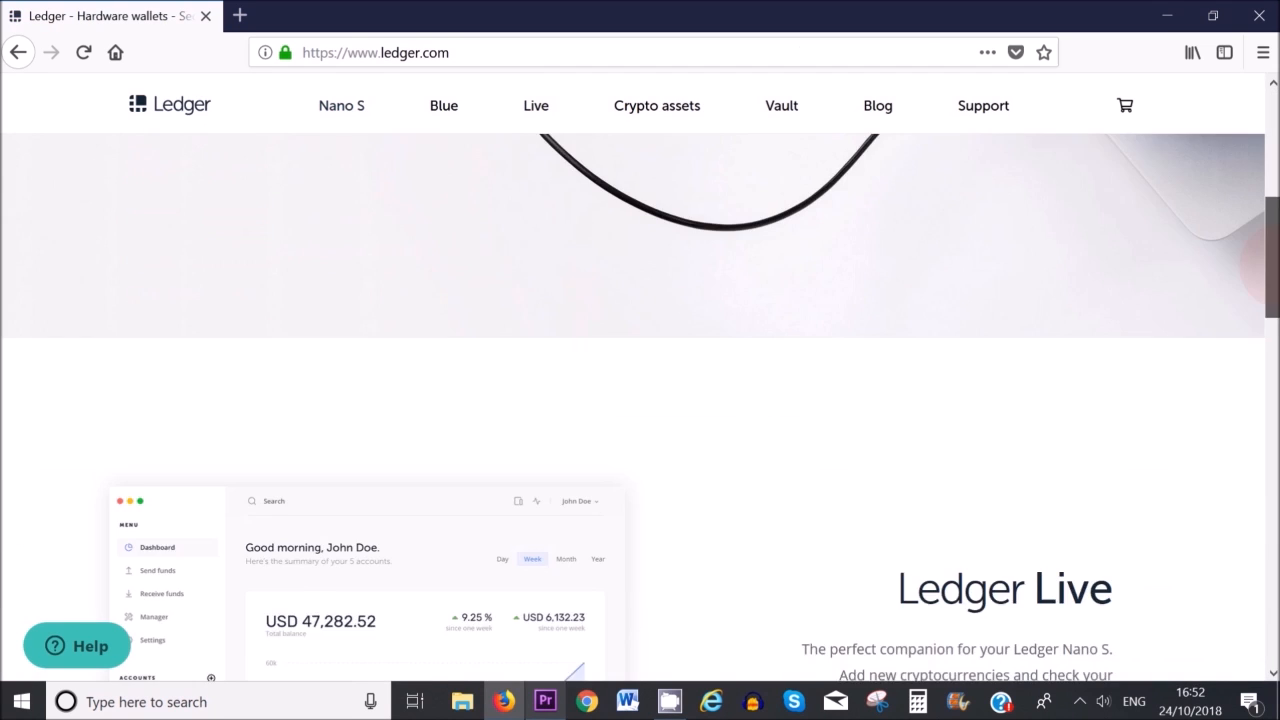
pyautogui.scroll(-3)
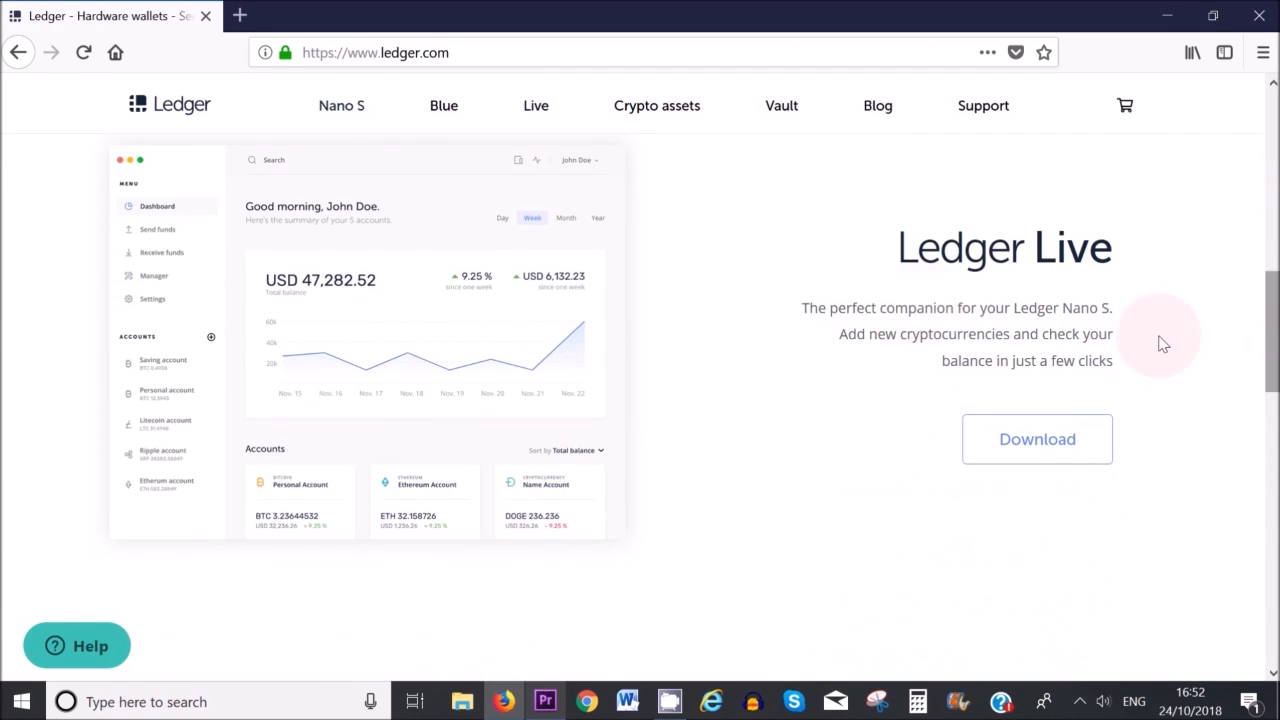
pyautogui.click(1036, 440)
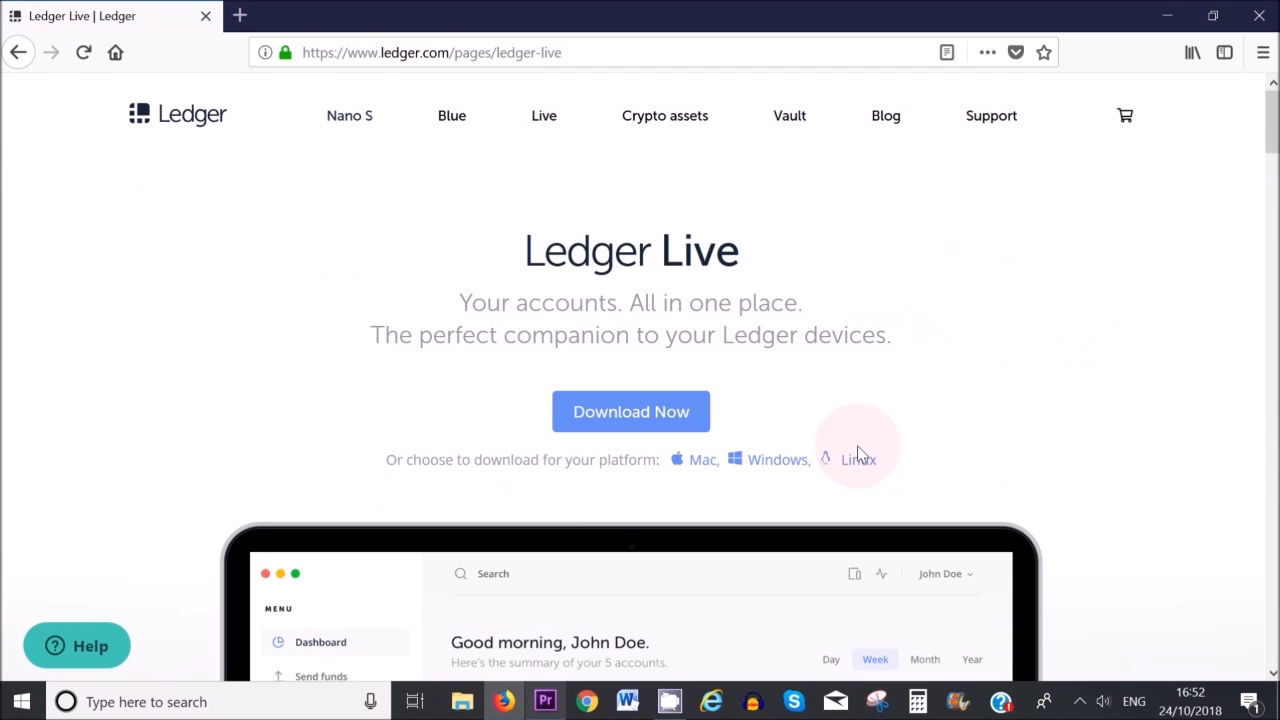
pyautogui.moveTo(640, 424)
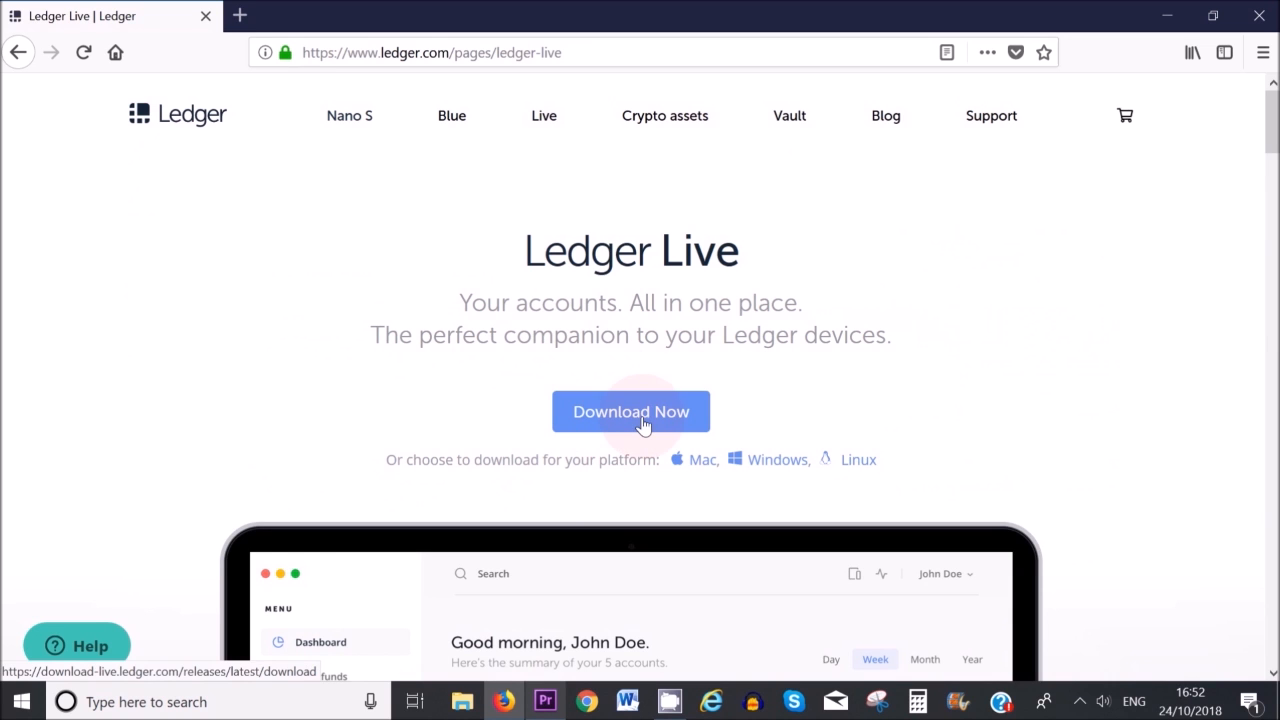
pyautogui.click(632, 412)
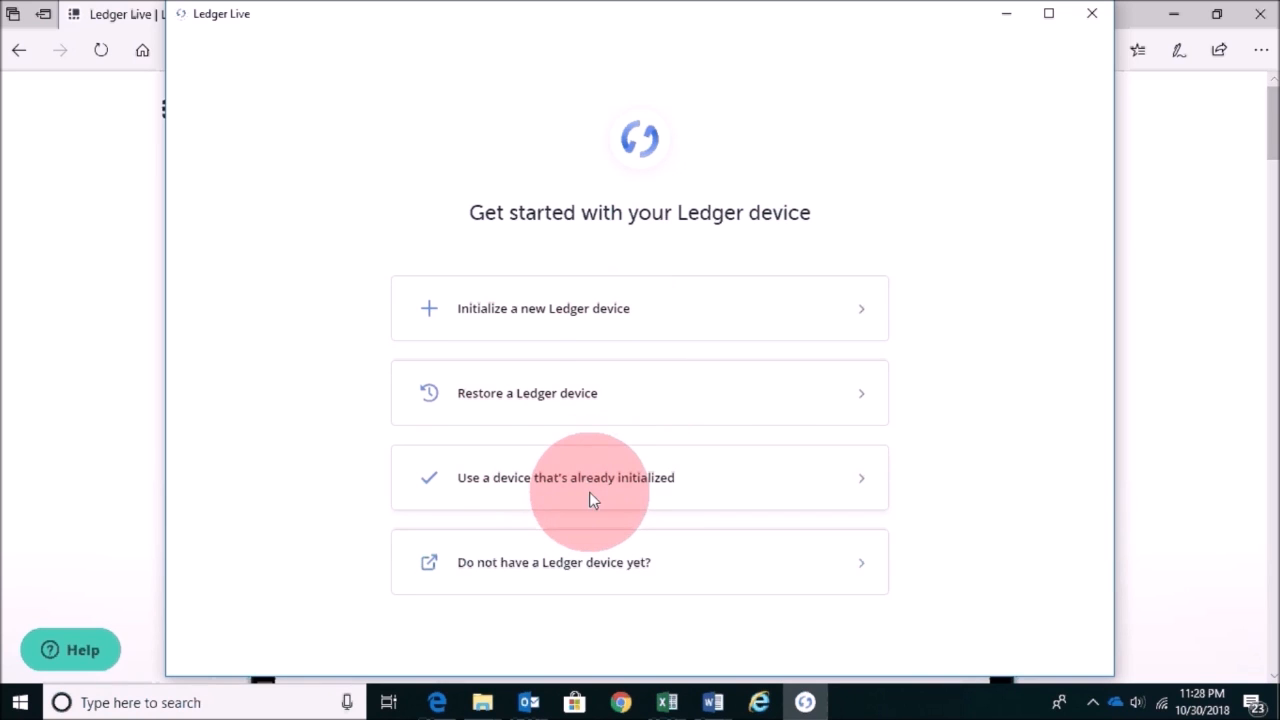
pyautogui.moveTo(690, 500)
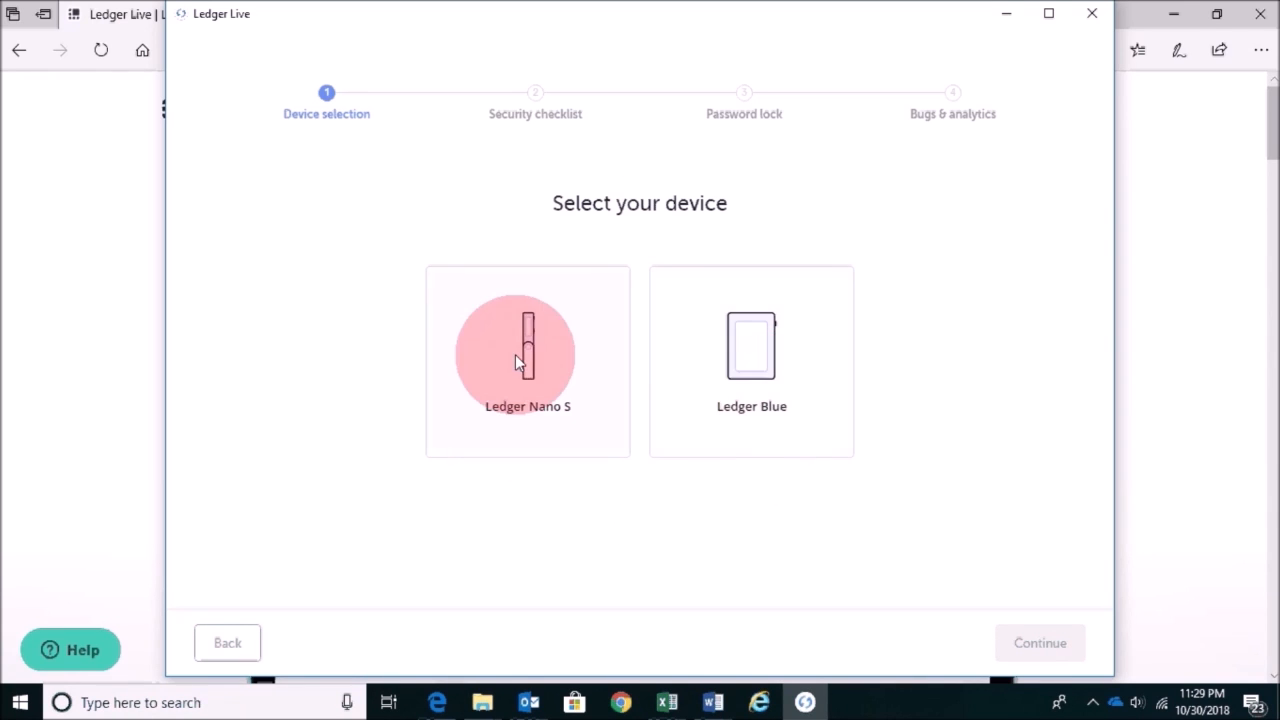
# - Choose Ledger Nano S, confirm the PIN and recovery phrase checklist, and verify the device is genuine
pyautogui.click(528, 360)
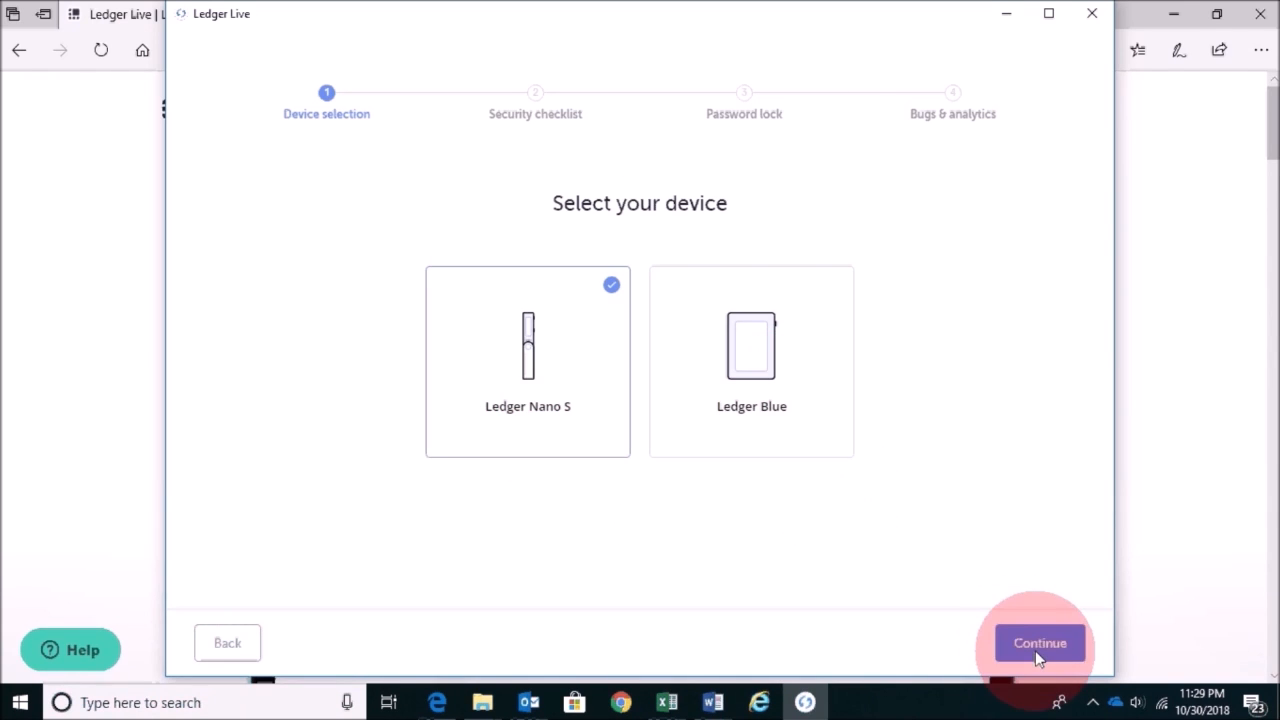
pyautogui.click(1040, 644)
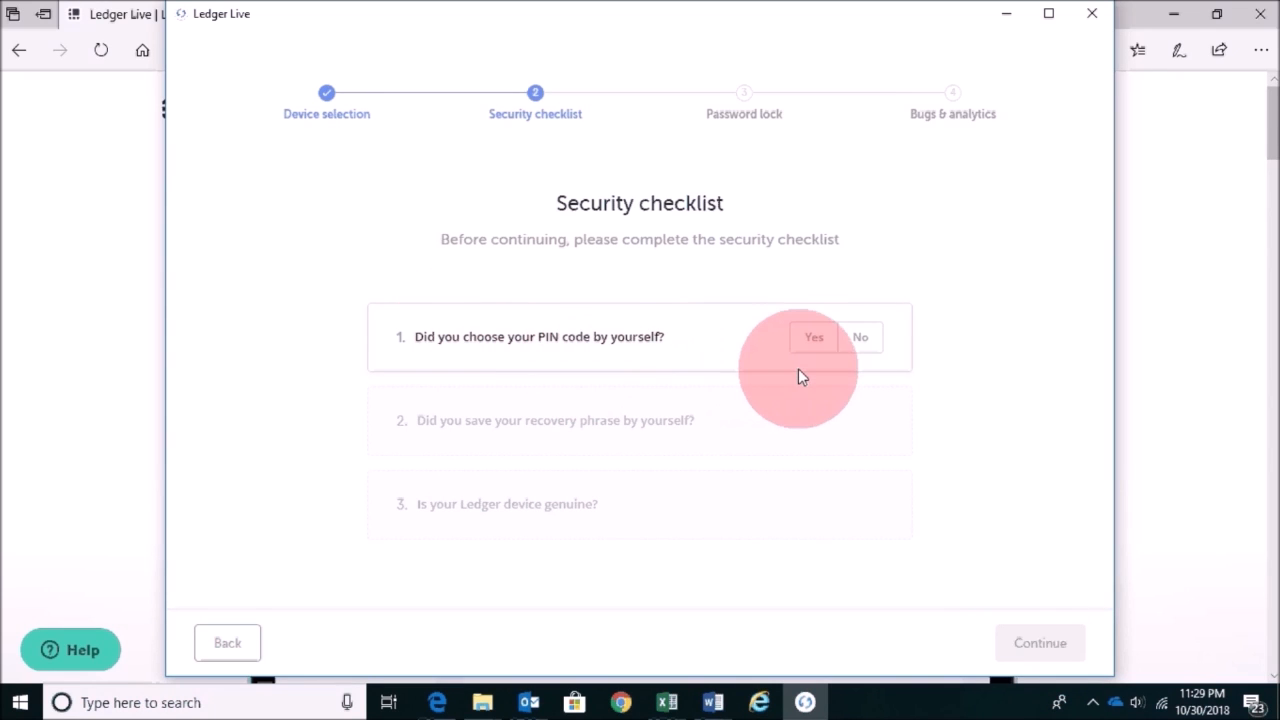
pyautogui.click(812, 336)
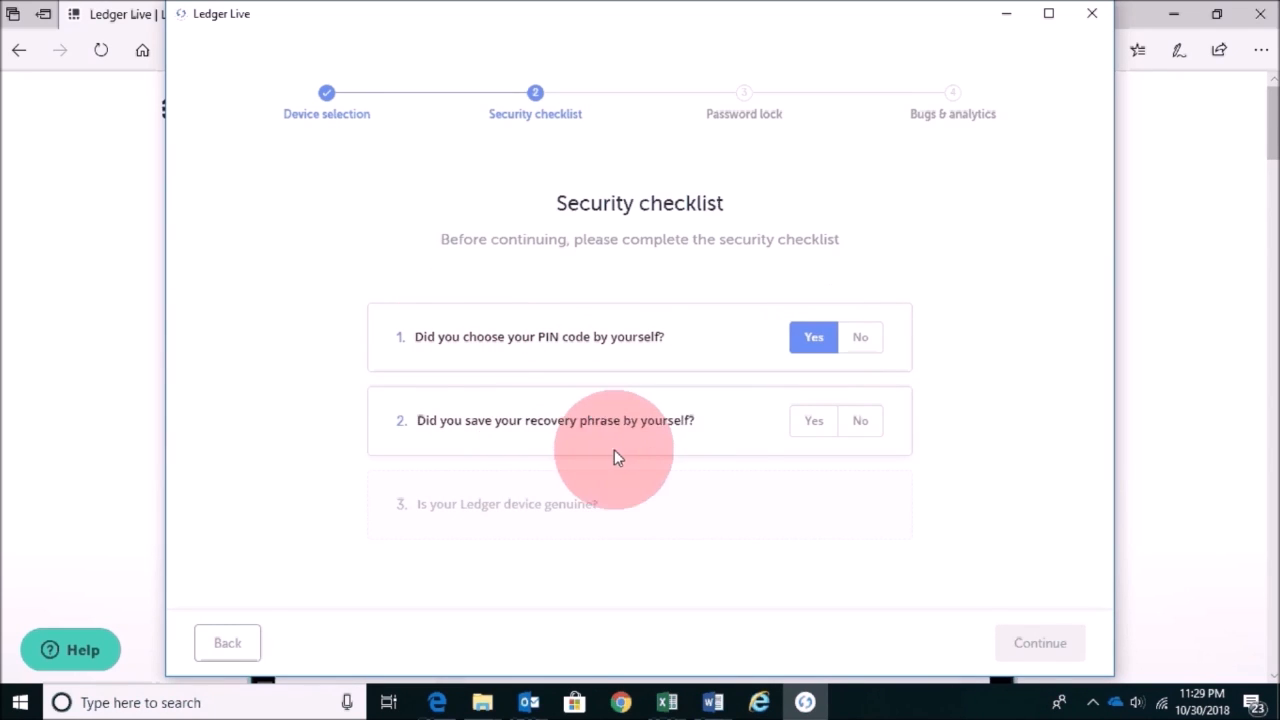
pyautogui.moveTo(728, 456)
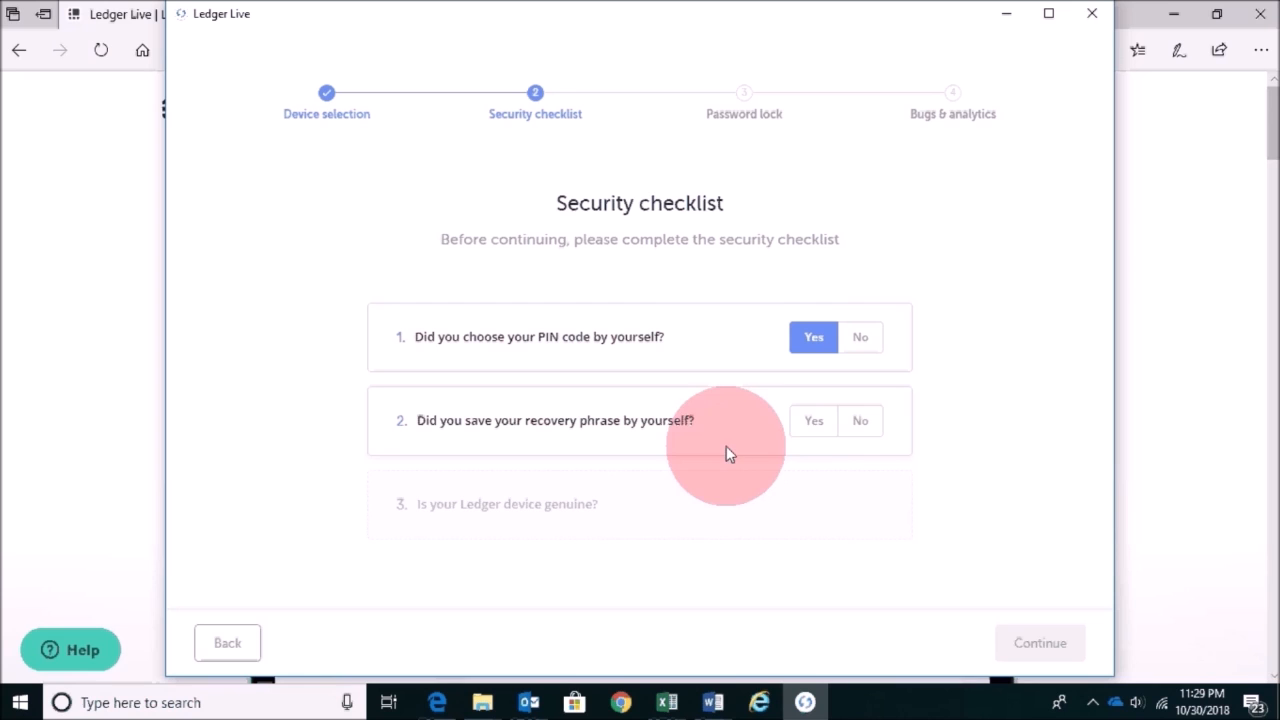
pyautogui.click(812, 420)
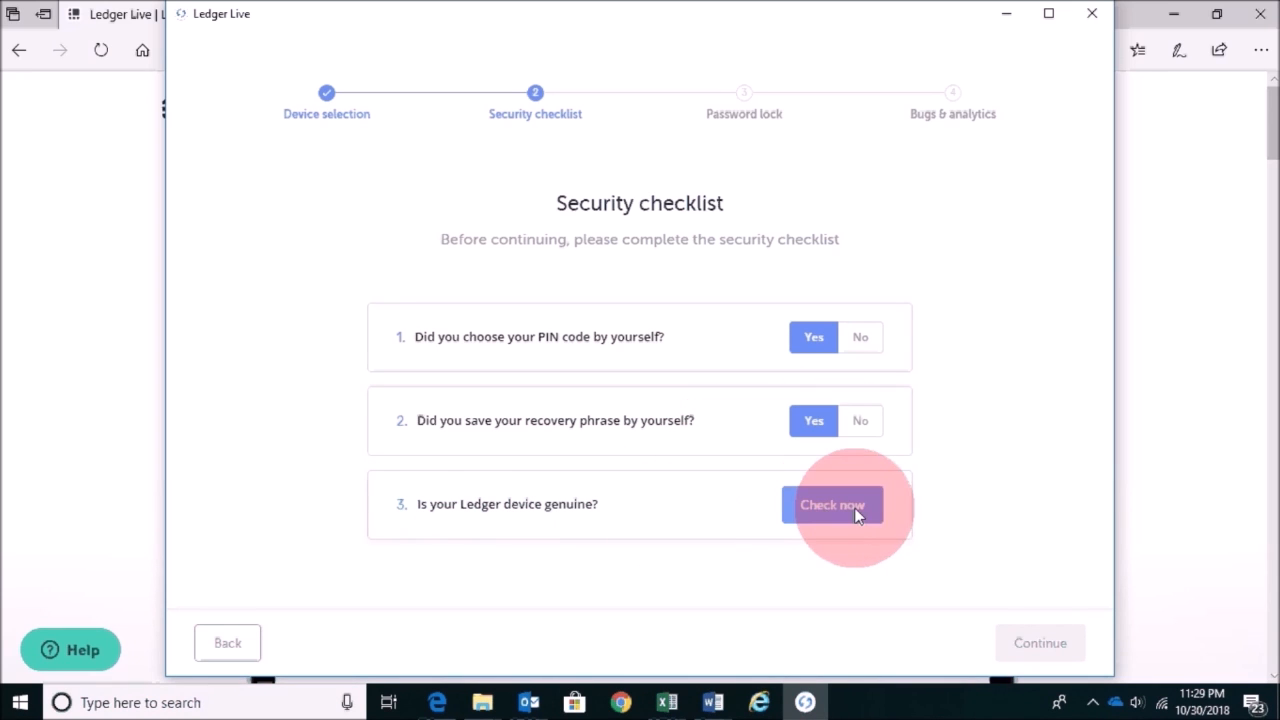
pyautogui.click(832, 504)
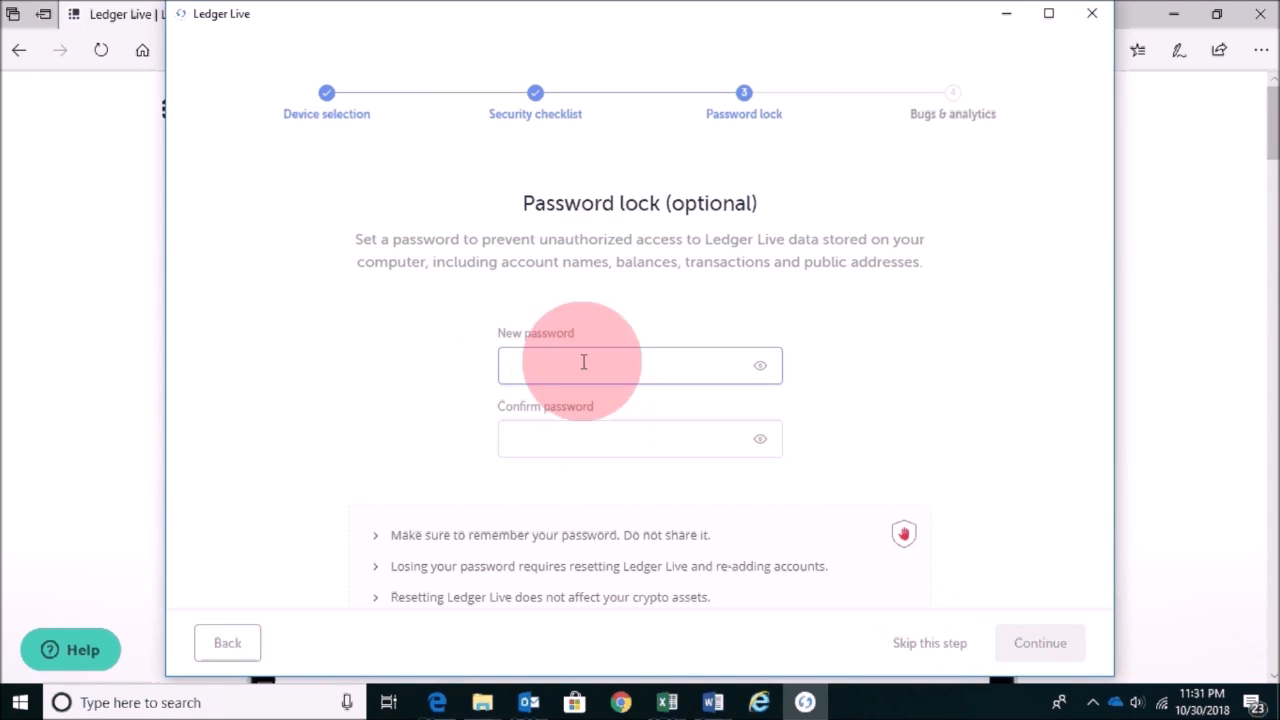
# - Skip the optional password lock and finish setup with the analytics choices
pyautogui.click(928, 642)
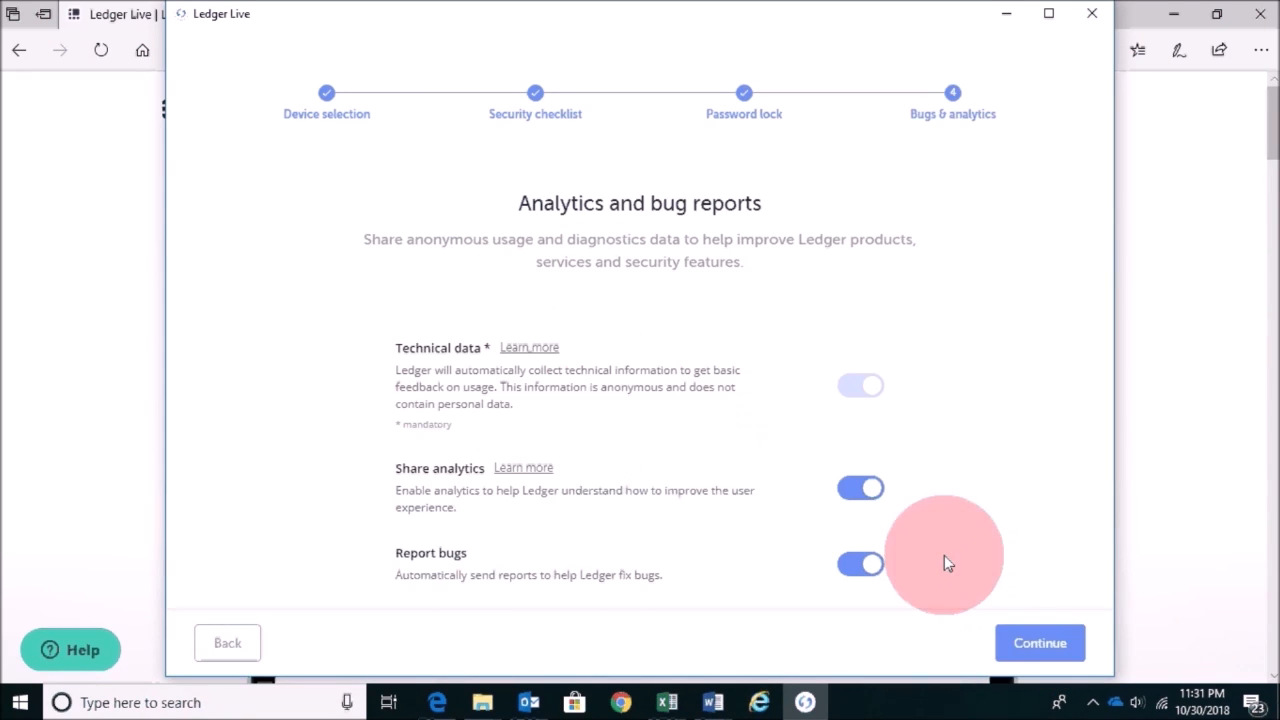
pyautogui.click(1040, 644)
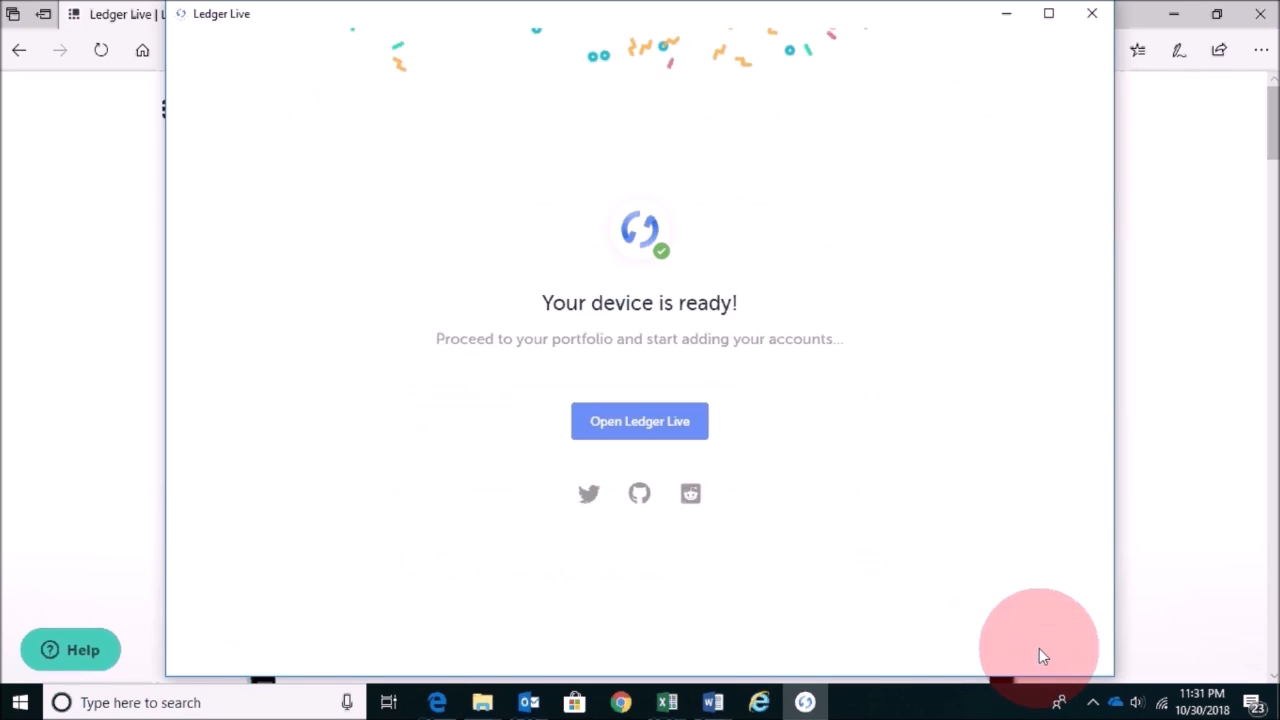
pyautogui.moveTo(836, 312)
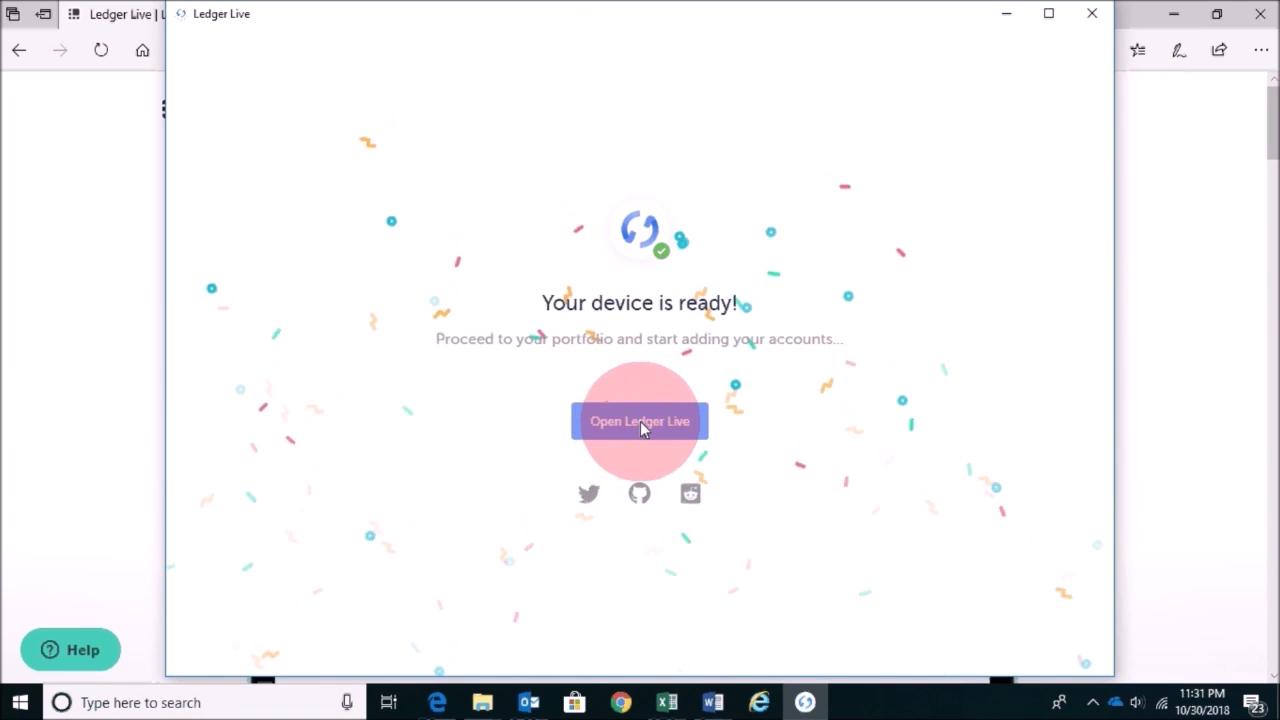
# - Install the Bitcoin Cash app on the Nano S from the Manager and dismiss the confirmation
pyautogui.click(640, 420)
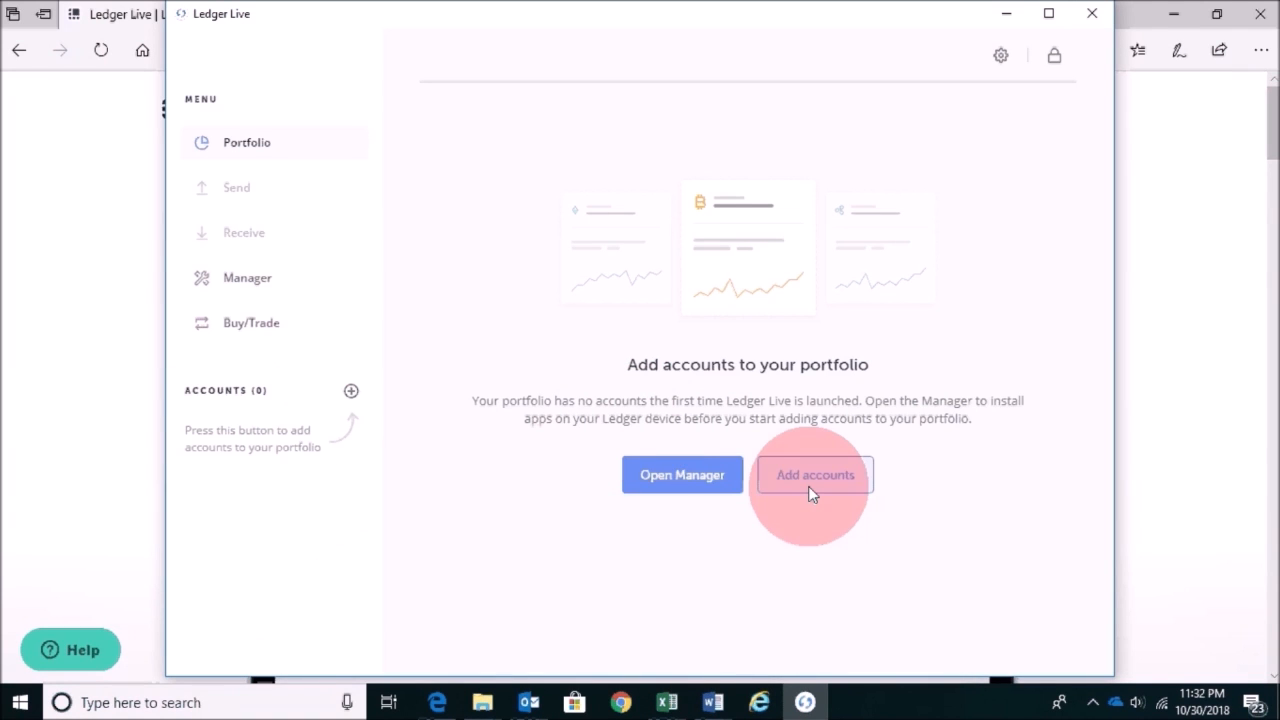
pyautogui.moveTo(236, 156)
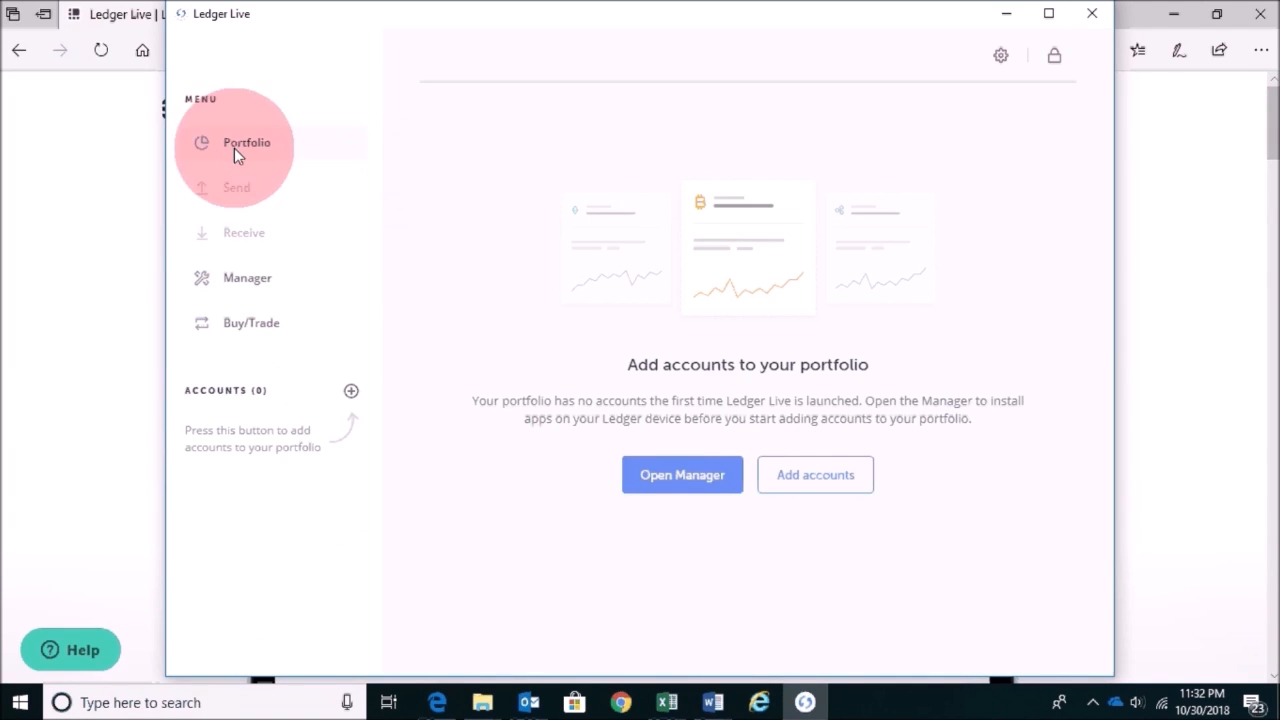
pyautogui.moveTo(596, 222)
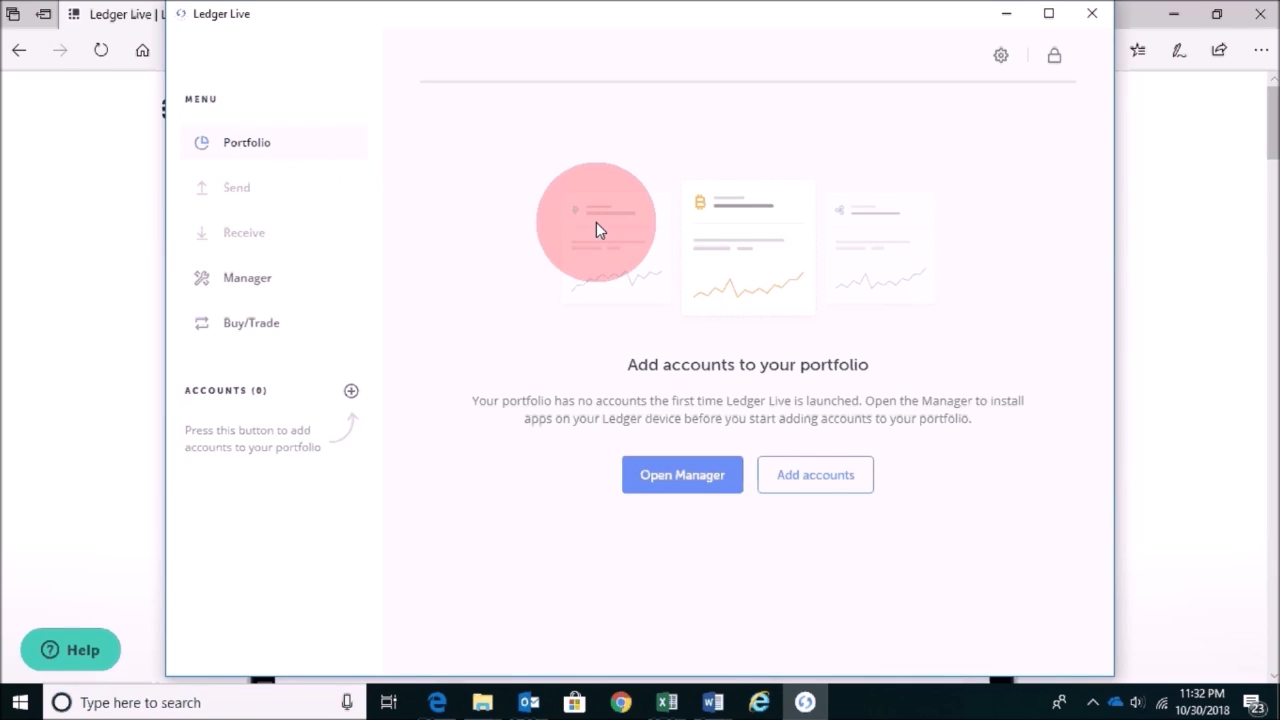
pyautogui.moveTo(336, 330)
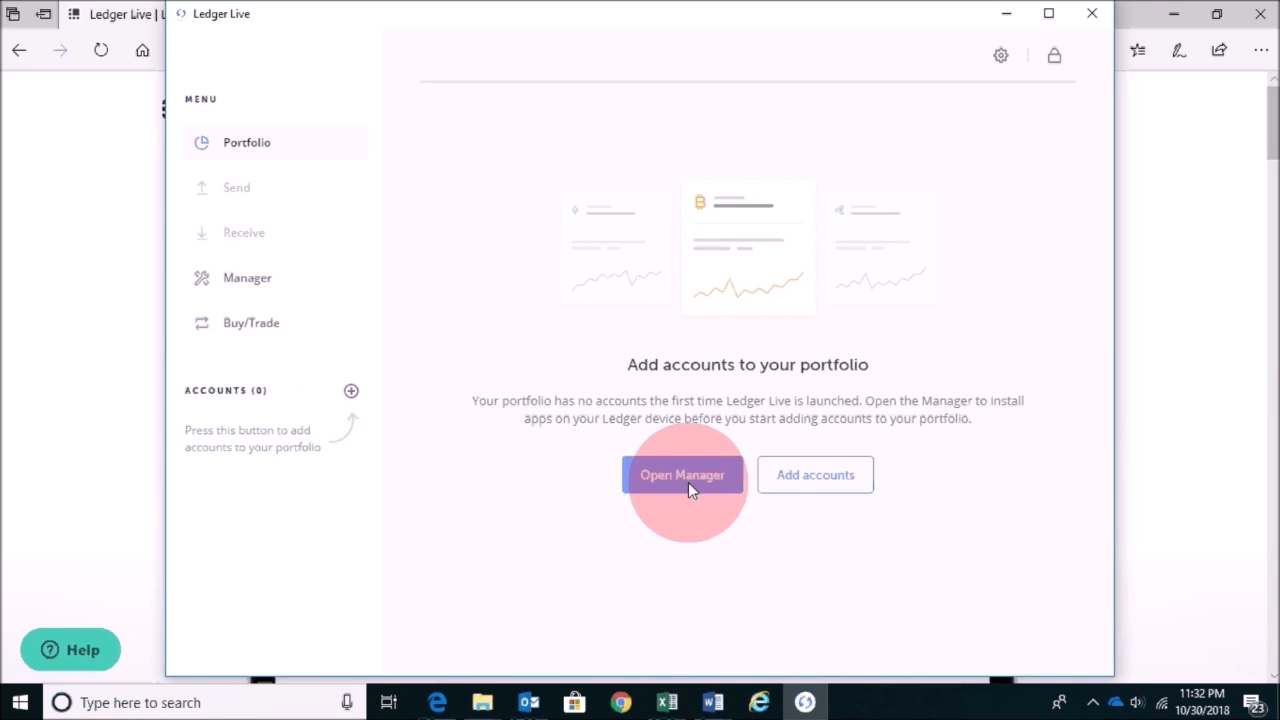
pyautogui.click(682, 474)
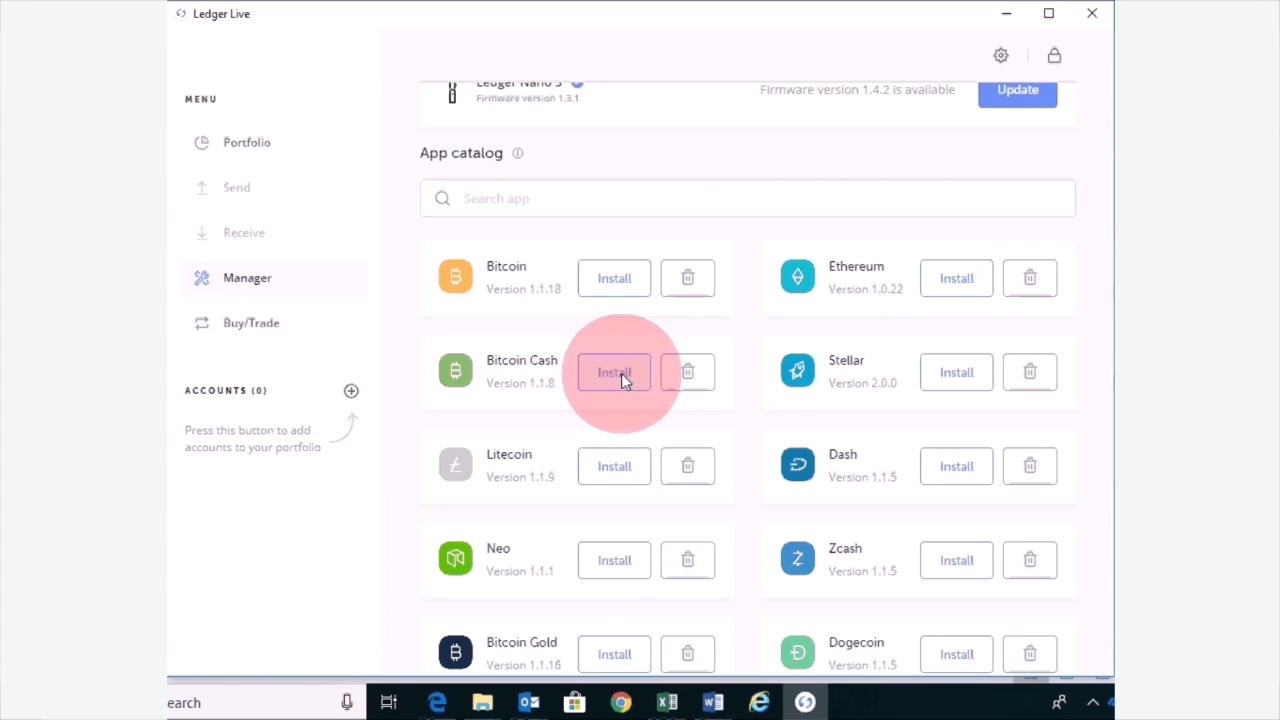
pyautogui.click(612, 372)
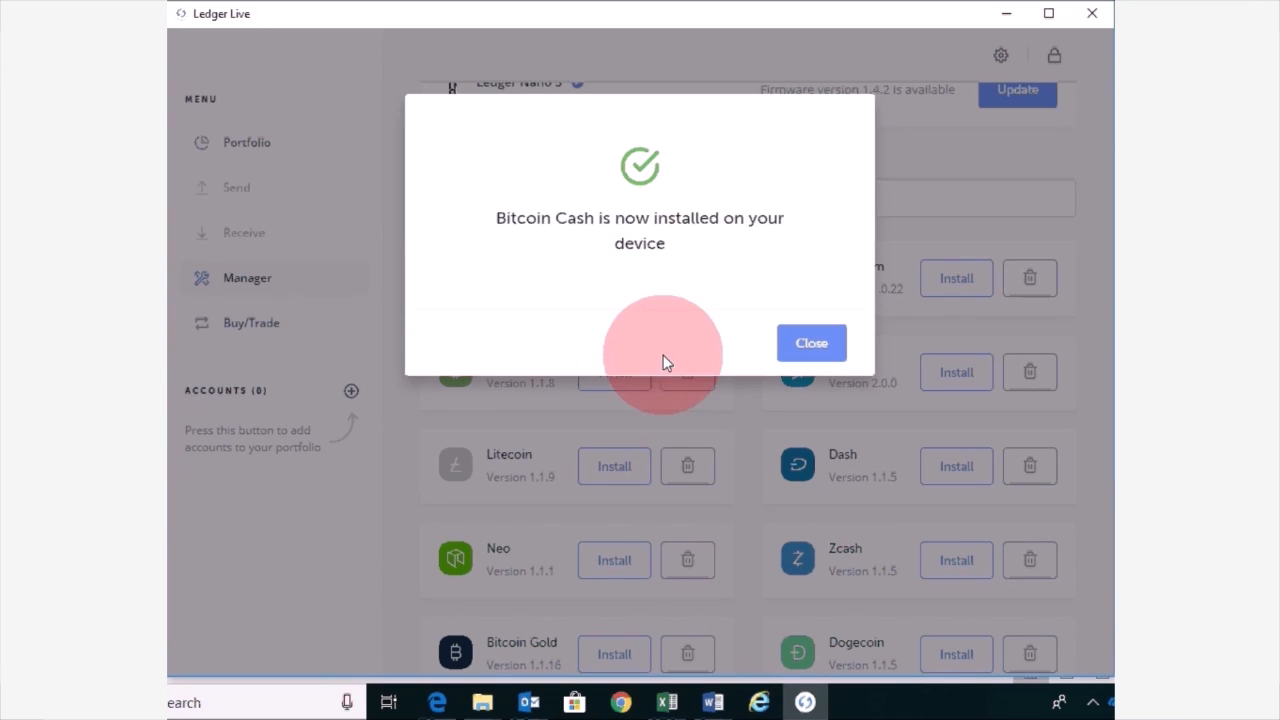
pyautogui.moveTo(744, 252)
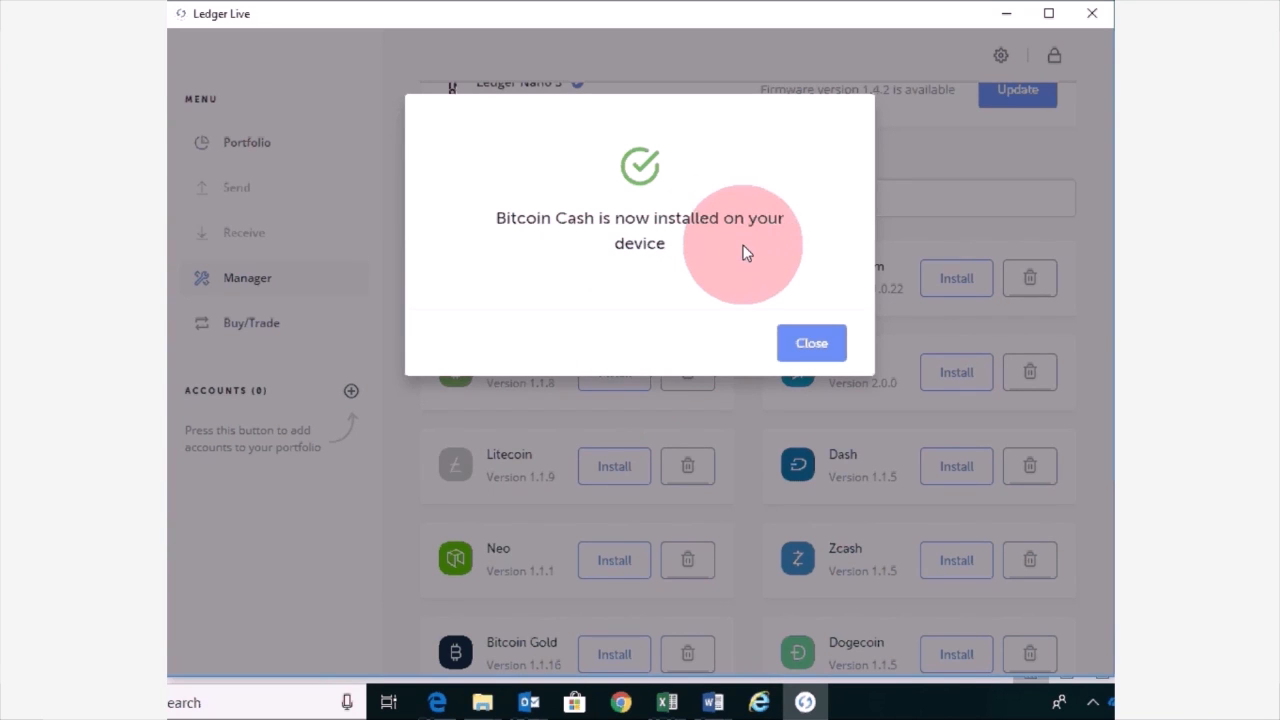
pyautogui.click(812, 344)
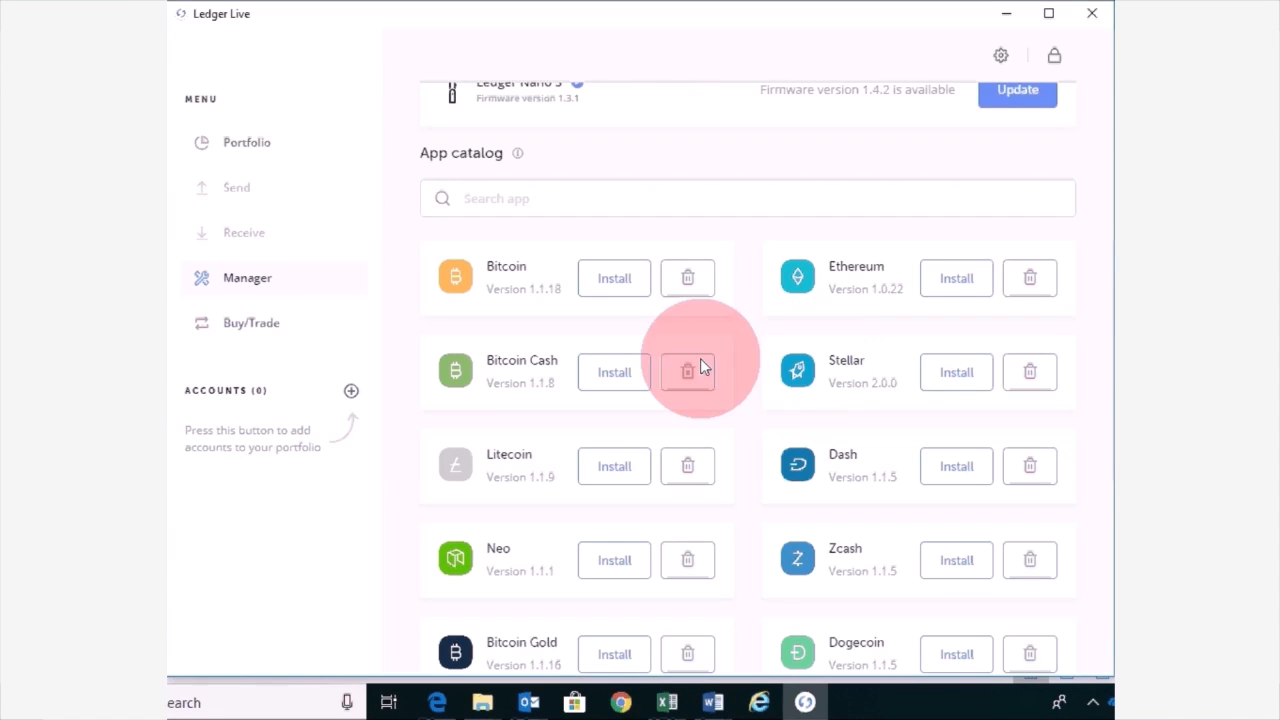
pyautogui.moveTo(236, 436)
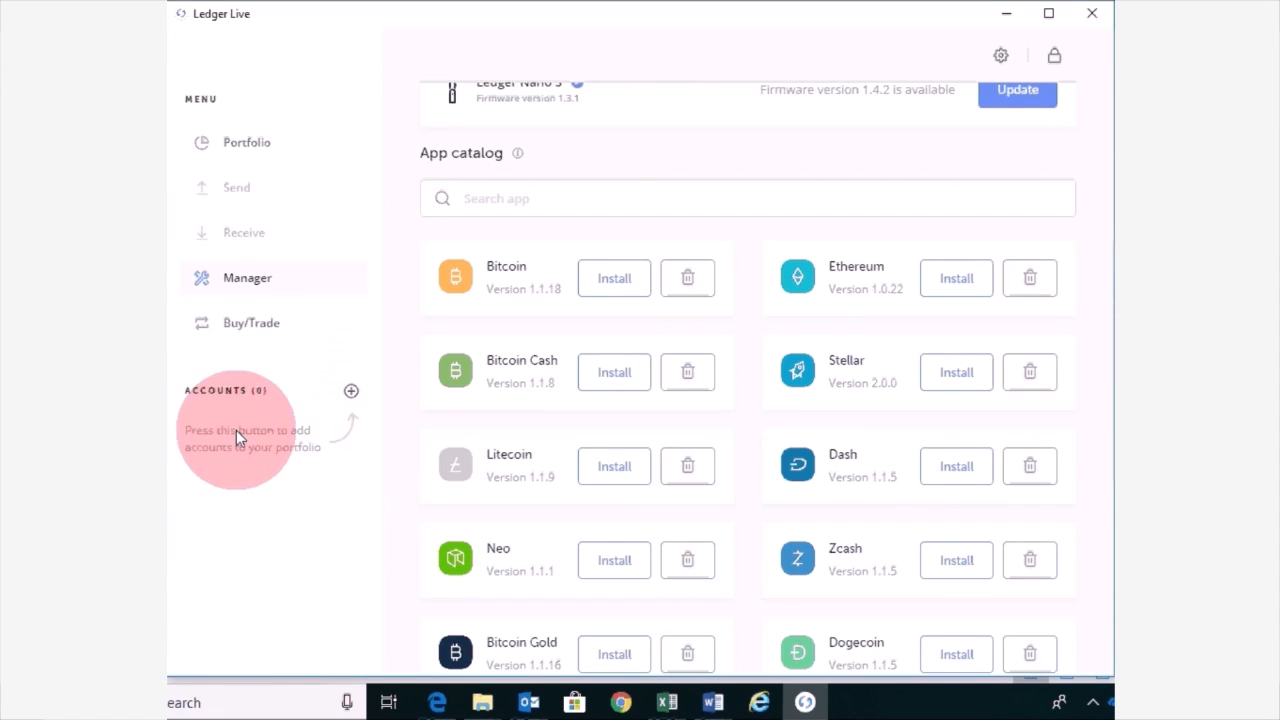
pyautogui.moveTo(280, 158)
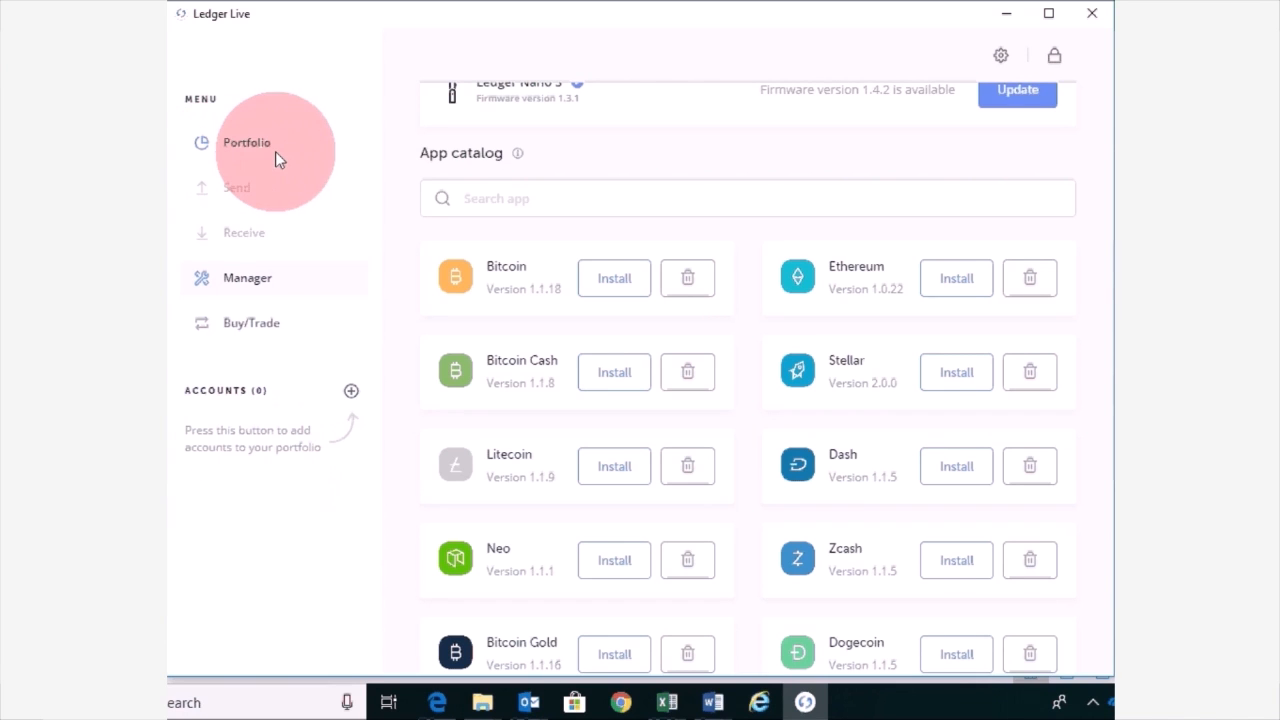
pyautogui.moveTo(360, 464)
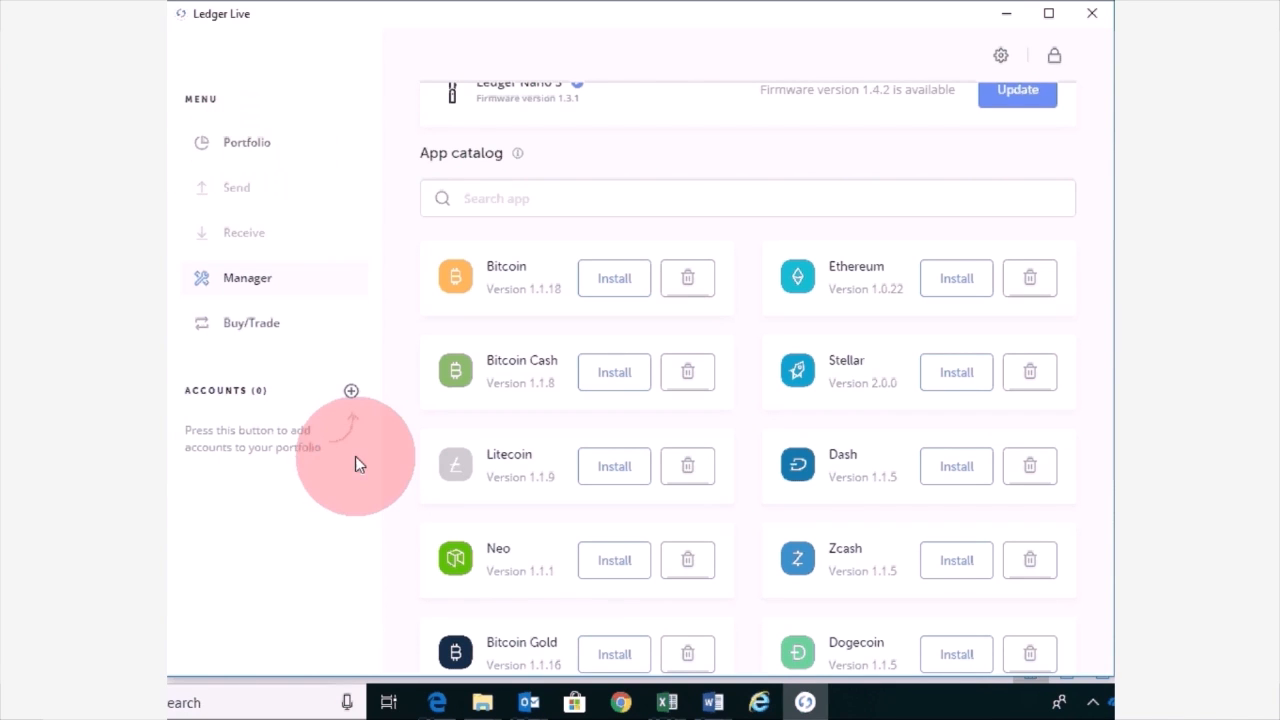
pyautogui.moveTo(352, 390)
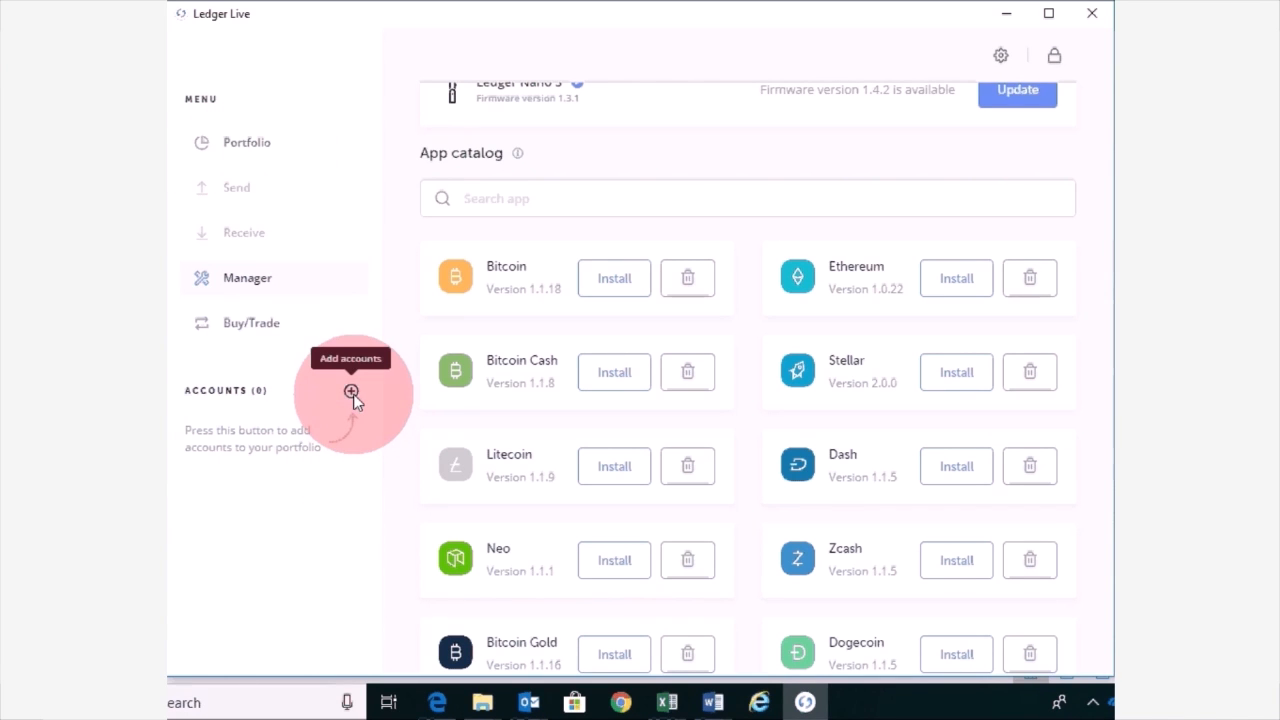
# - Start adding a new account and choose Bitcoin Cash as its crypto asset
pyautogui.click(352, 390)
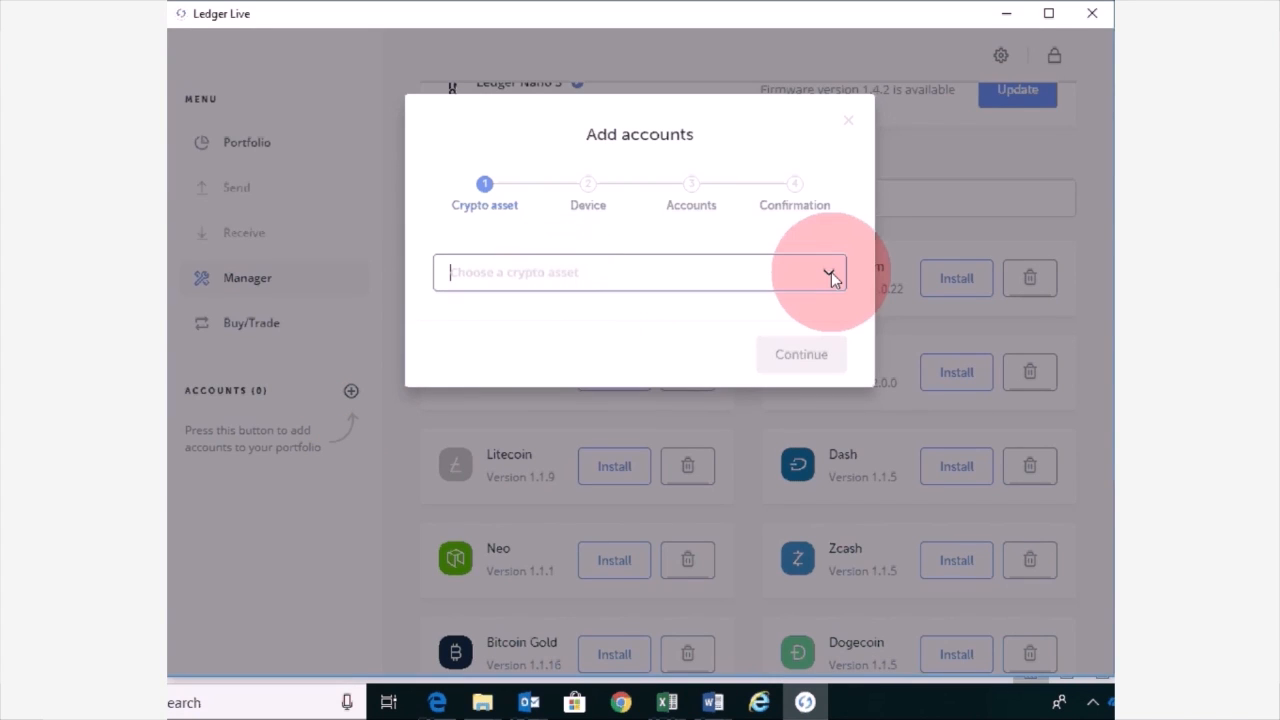
pyautogui.click(828, 272)
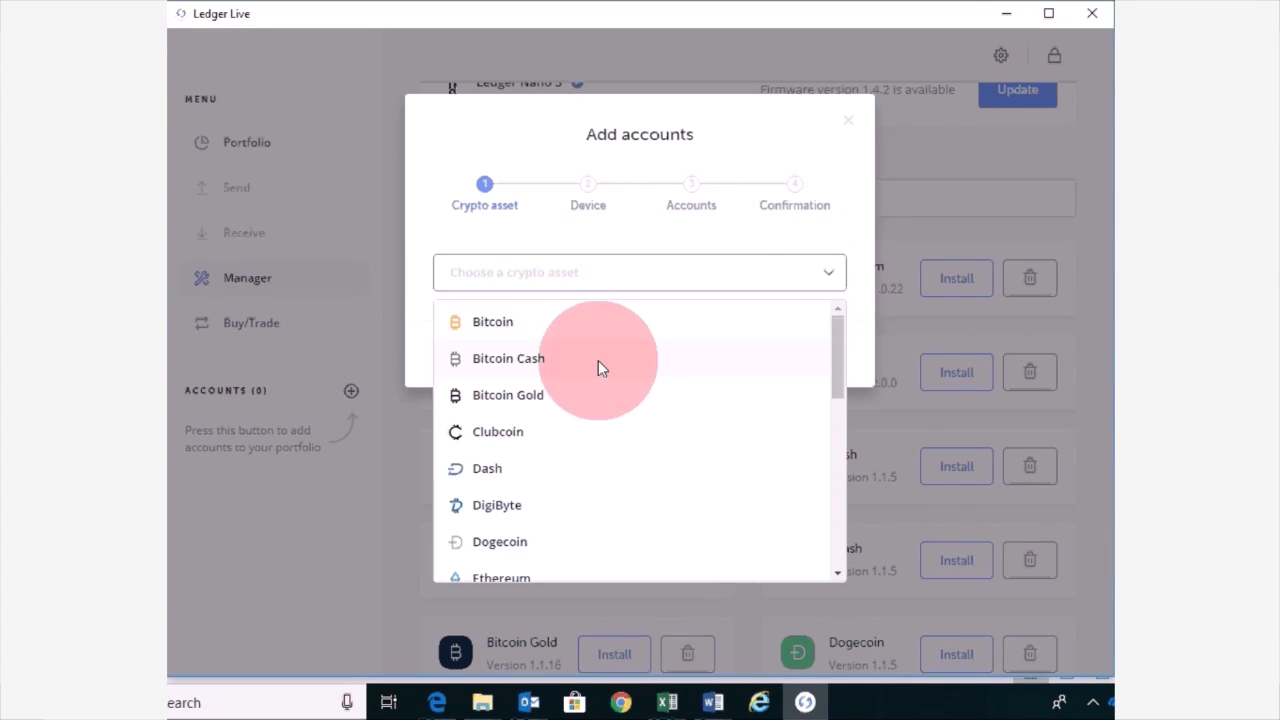
pyautogui.moveTo(524, 358)
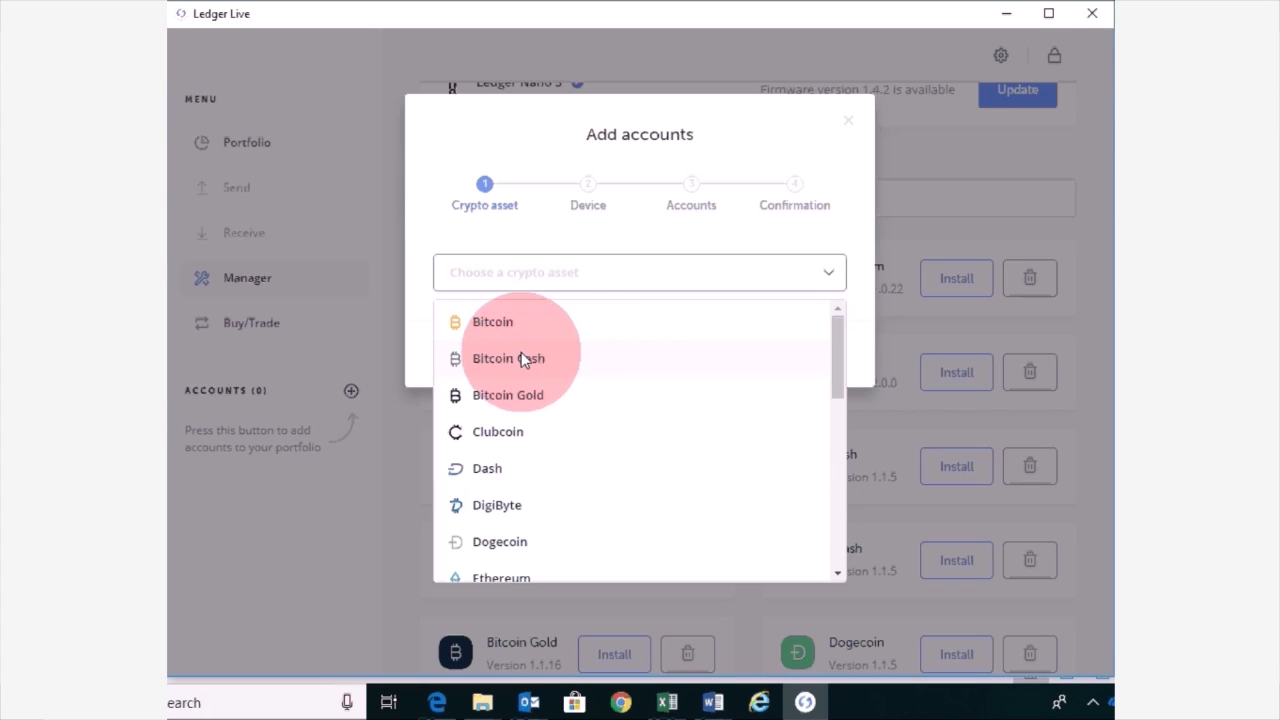
pyautogui.moveTo(544, 362)
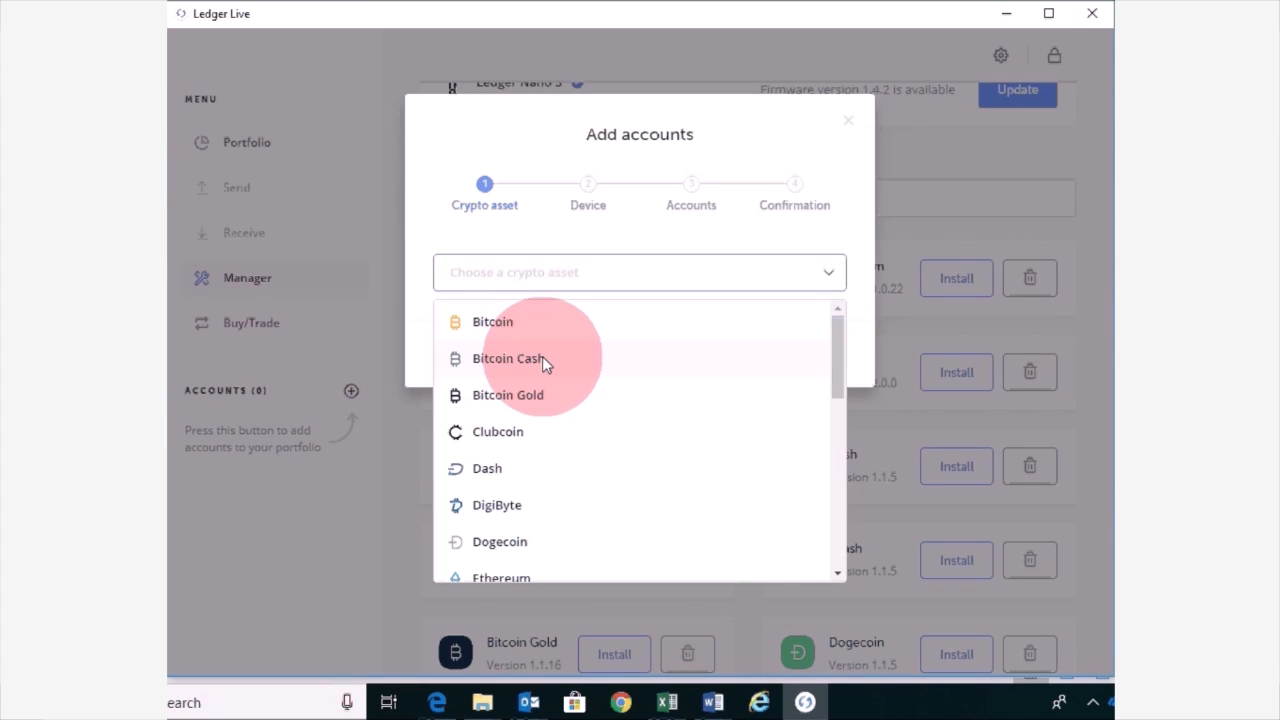
pyautogui.click(508, 358)
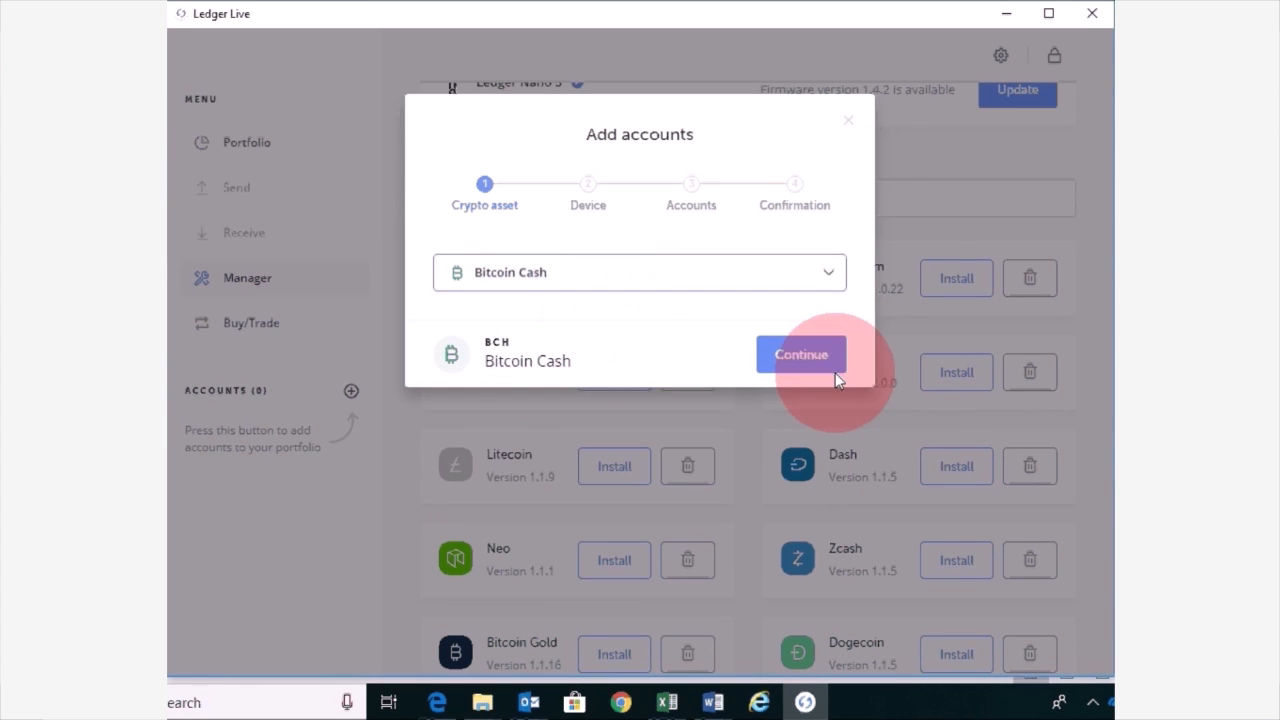